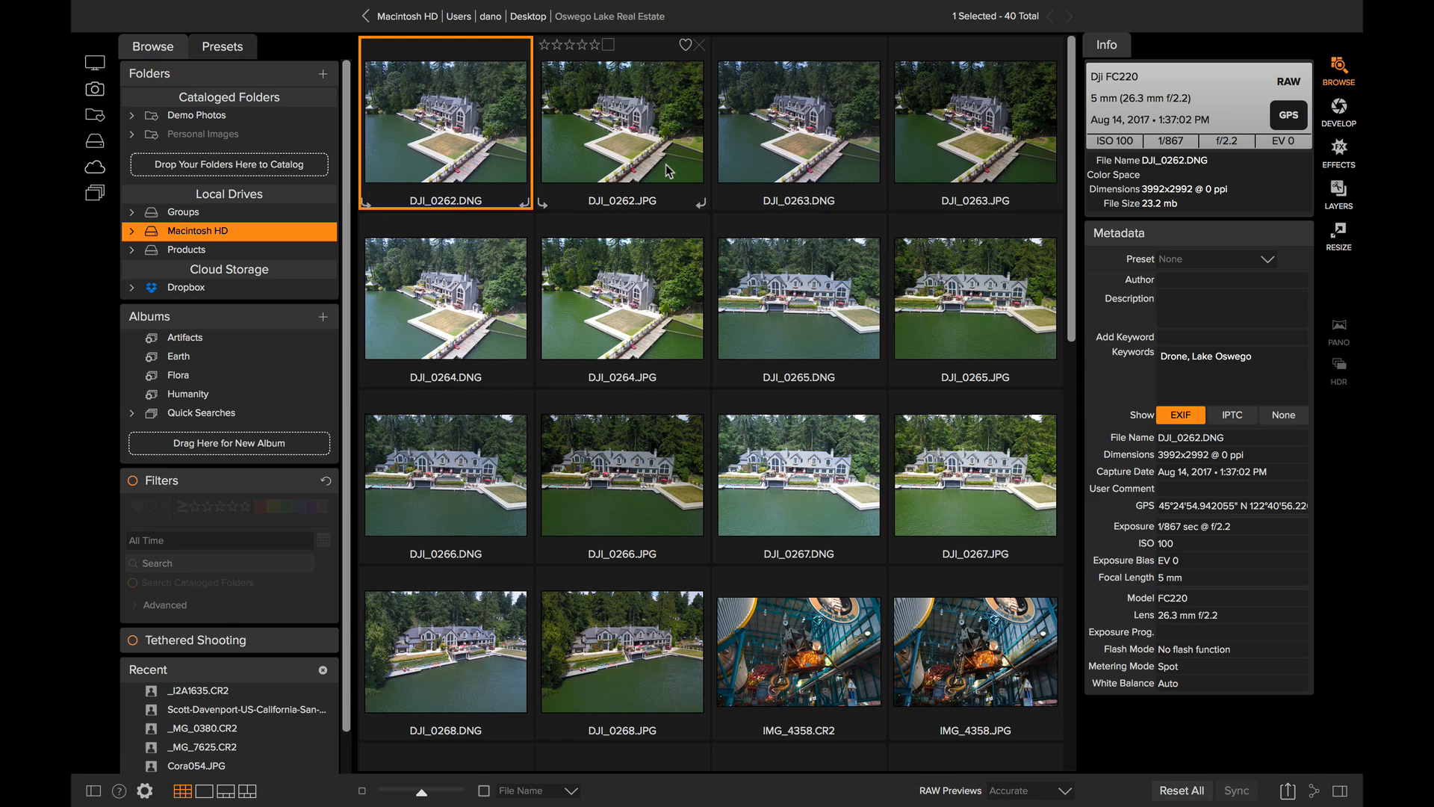
{"action": "mouse_move", "coordinate": [309, 7]}
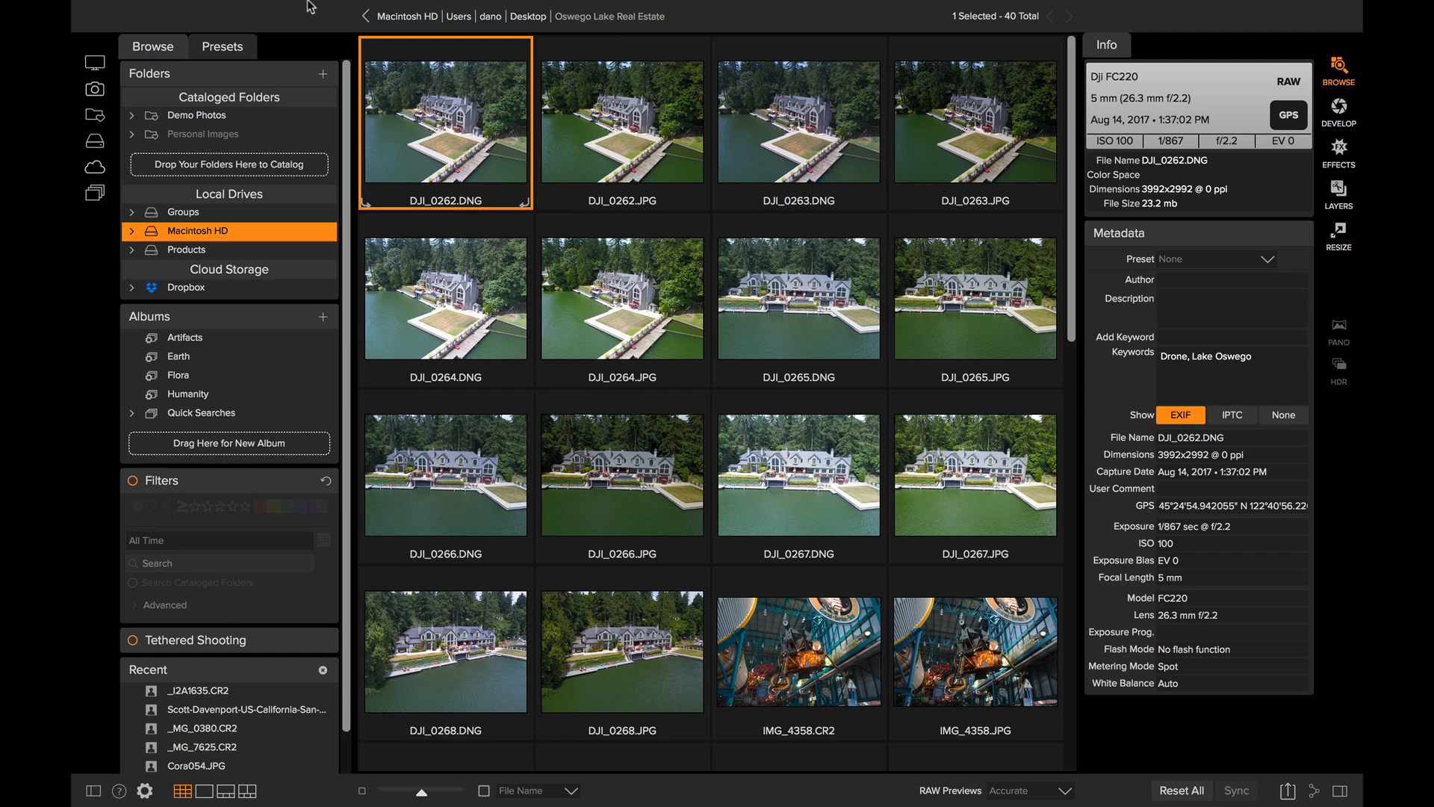
Step: Switch on Group RAW Plus JPG from the File menu, hiding JPEGs under their RAWs
{"action": "left_click", "coordinate": [278, 9]}
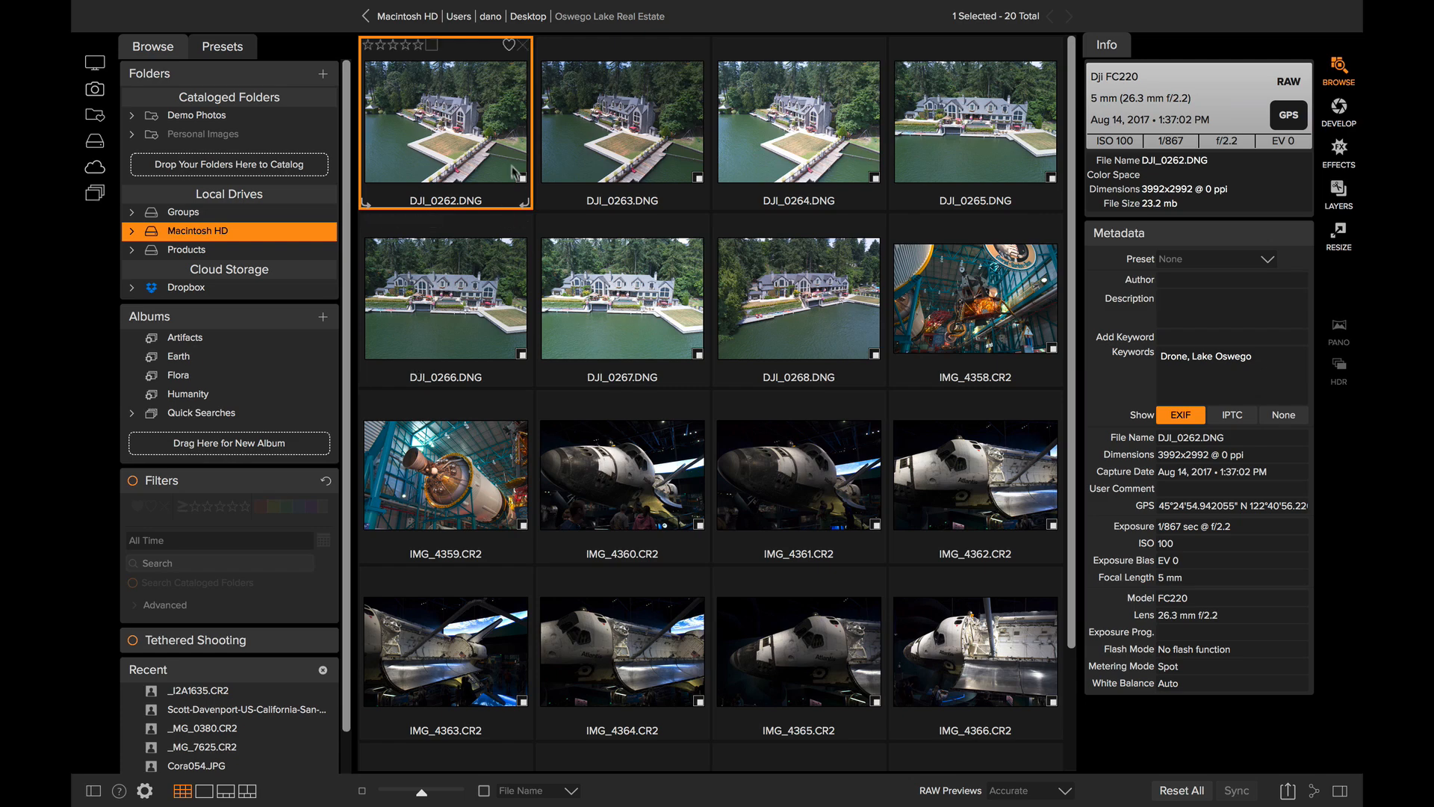
Step: Select DJI_0263.DNG, then show the File menu with Group RAW Plus JPG checked
{"action": "left_click", "coordinate": [623, 123]}
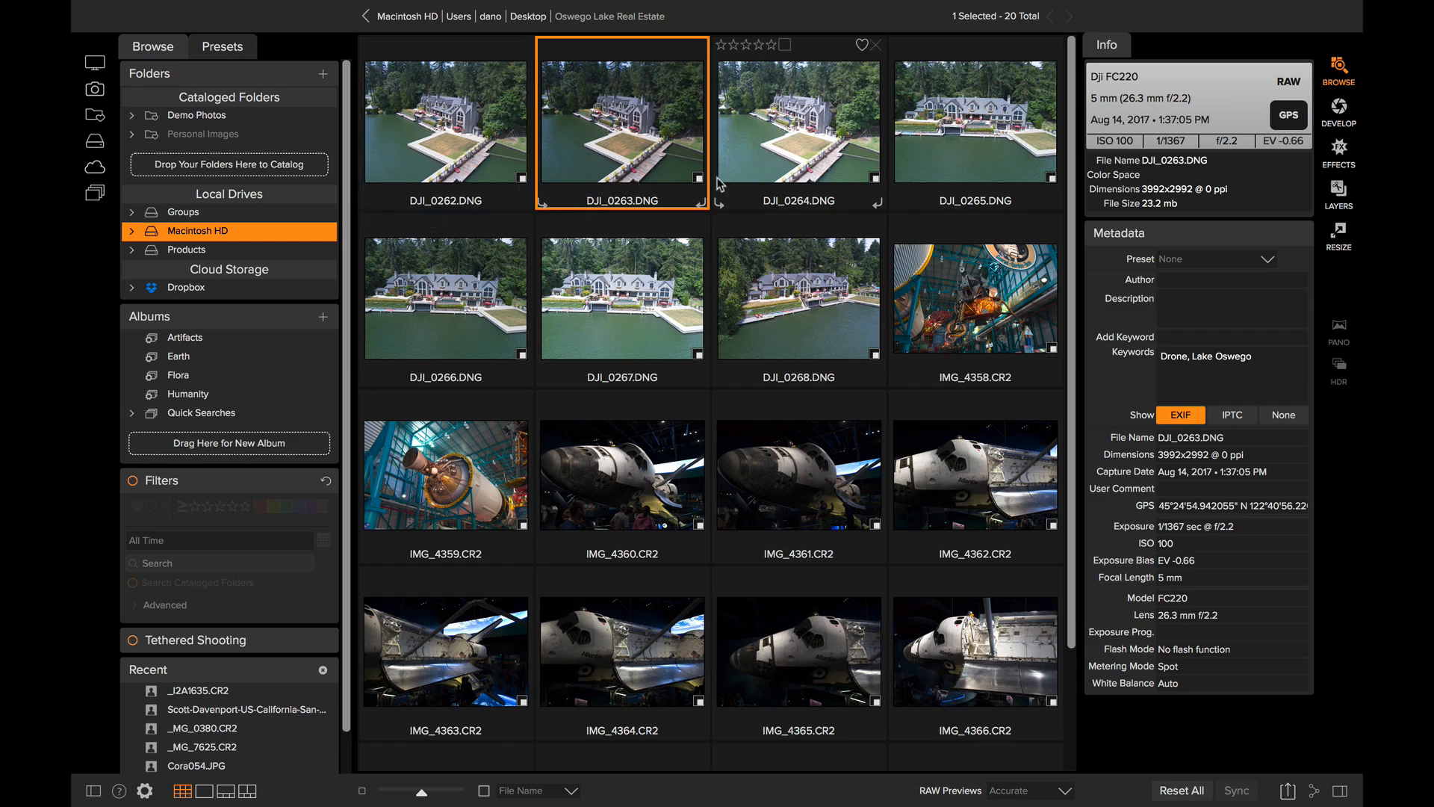
{"action": "mouse_move", "coordinate": [696, 180]}
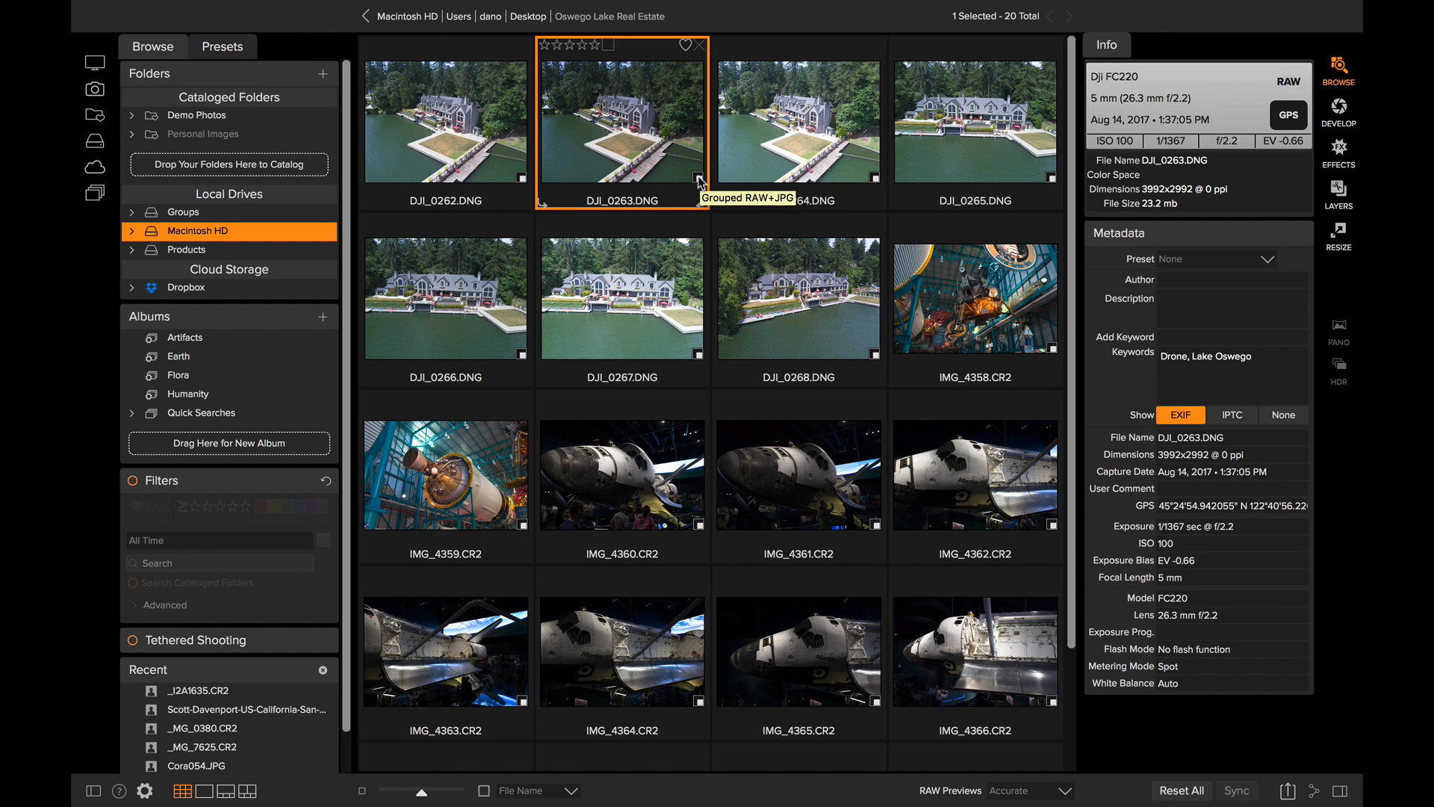
{"action": "mouse_move", "coordinate": [696, 181]}
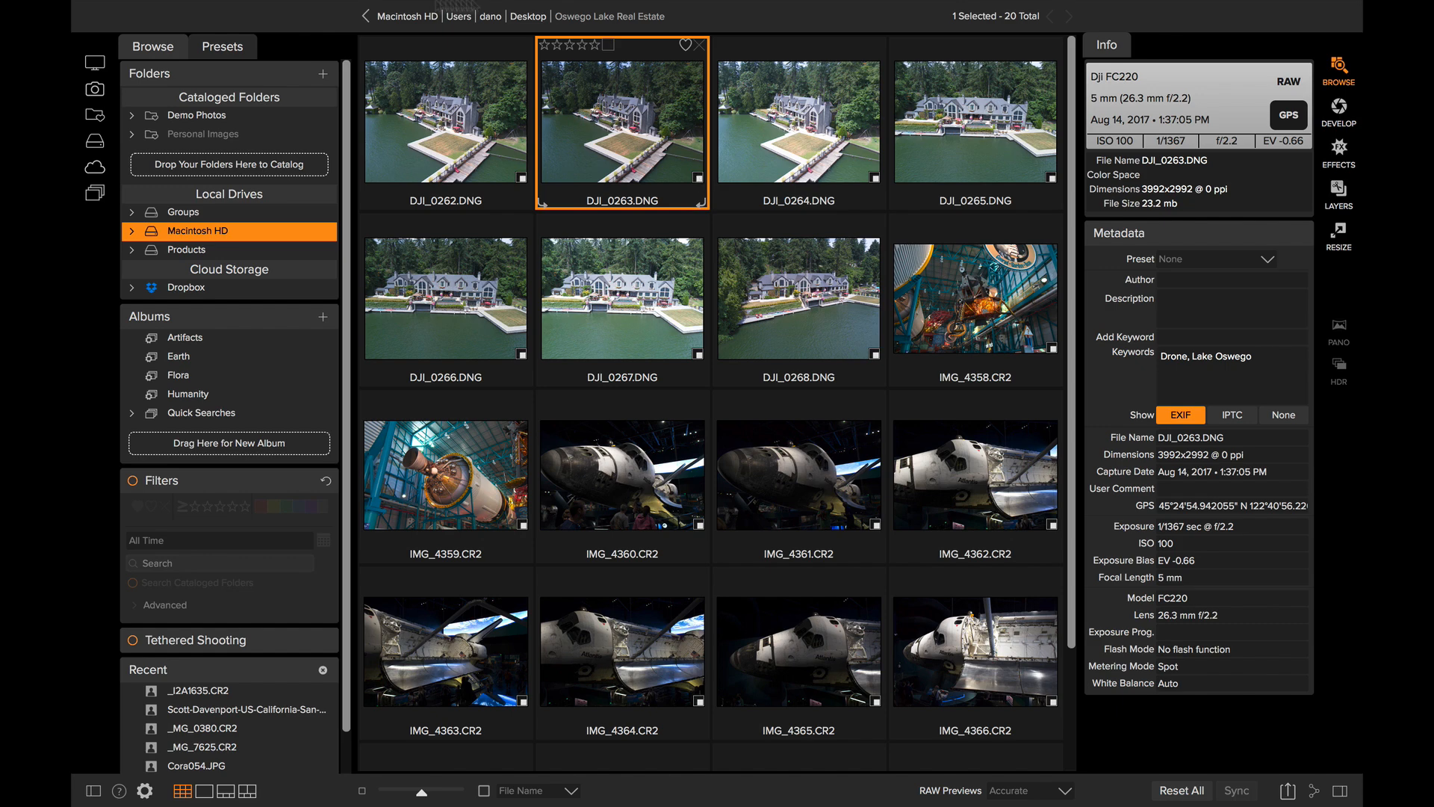
{"action": "left_click", "coordinate": [245, 12]}
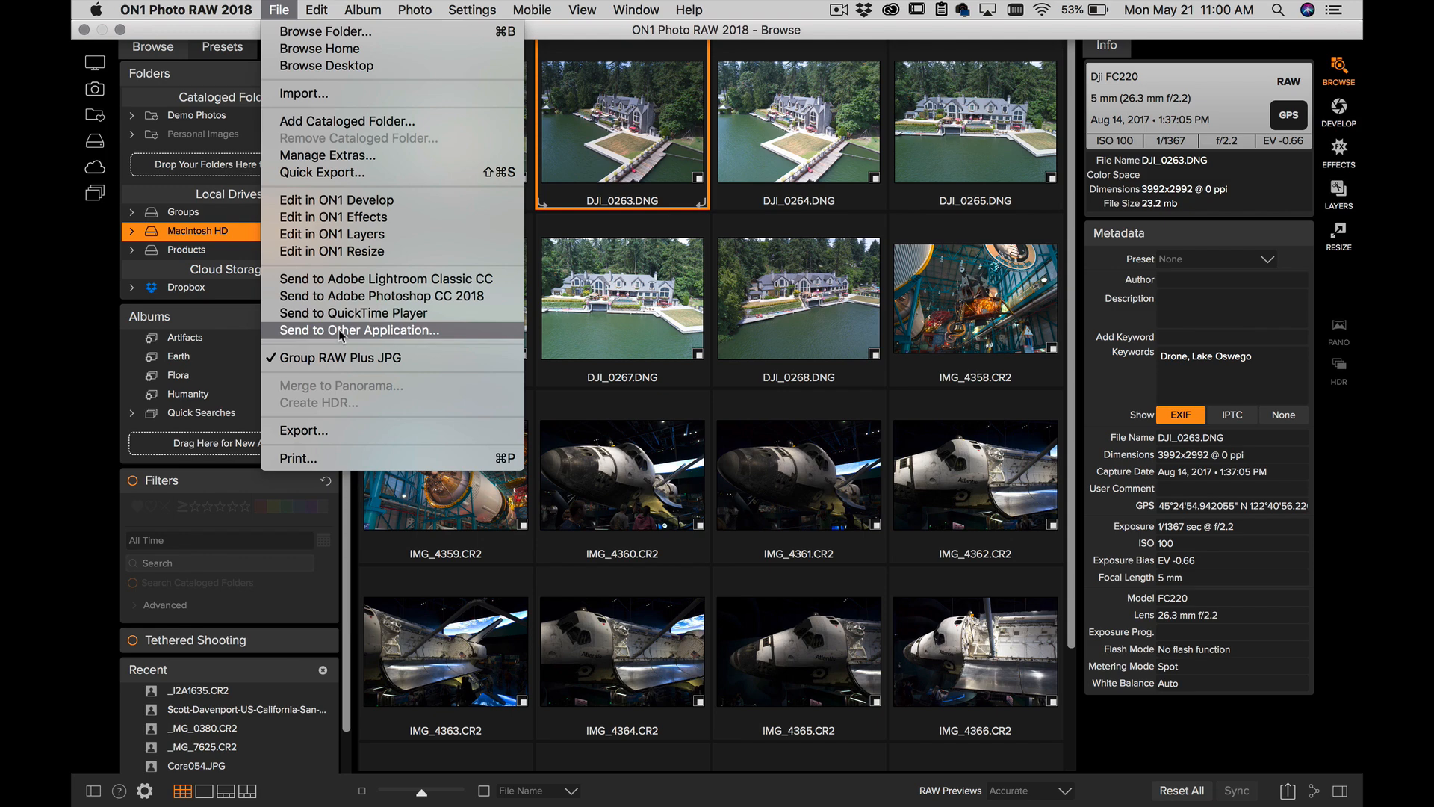